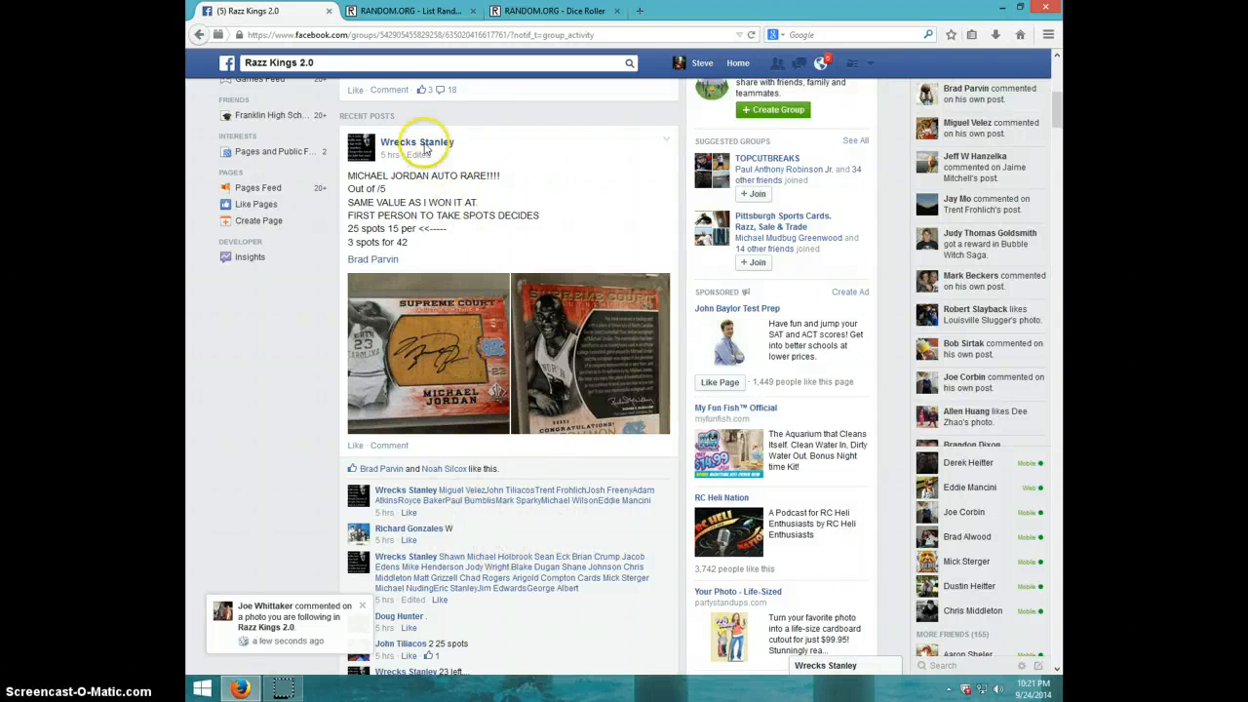
mouse_move(496, 433)
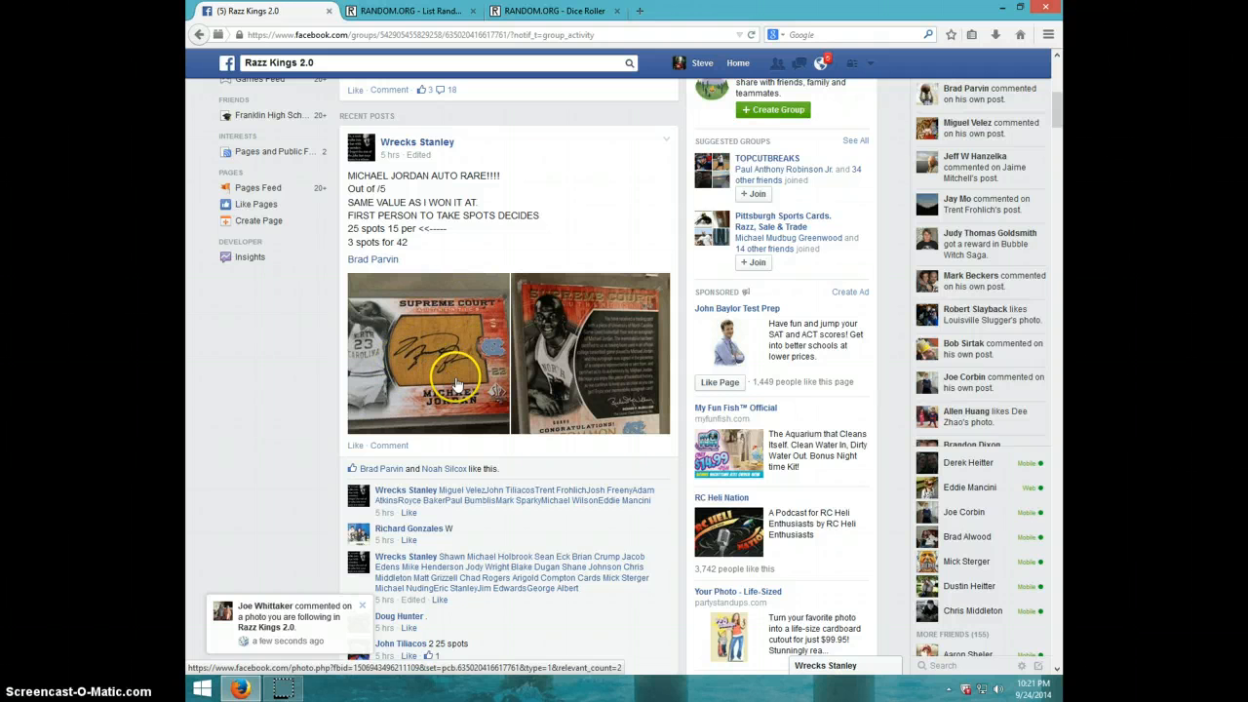
Step: Scroll the Razz Kings 2.0 feed down to the Michael Jordan post's spot list and comments
scroll("down", 3)
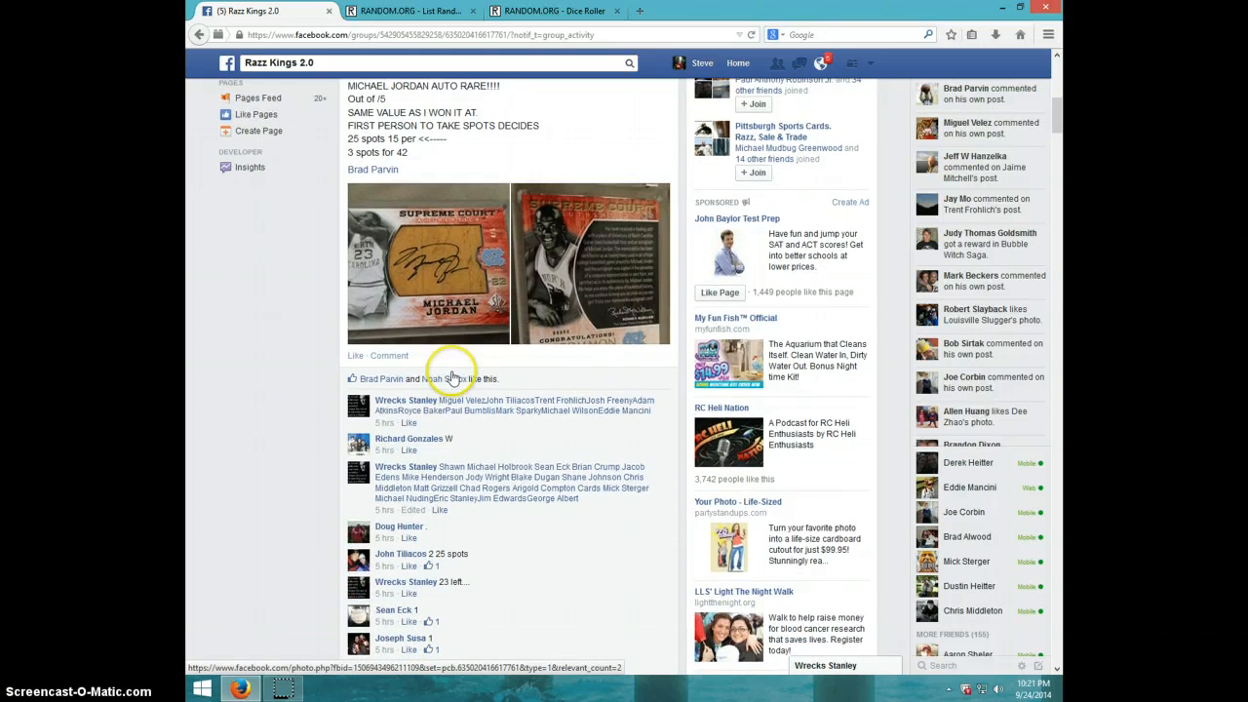
scroll("down", 3)
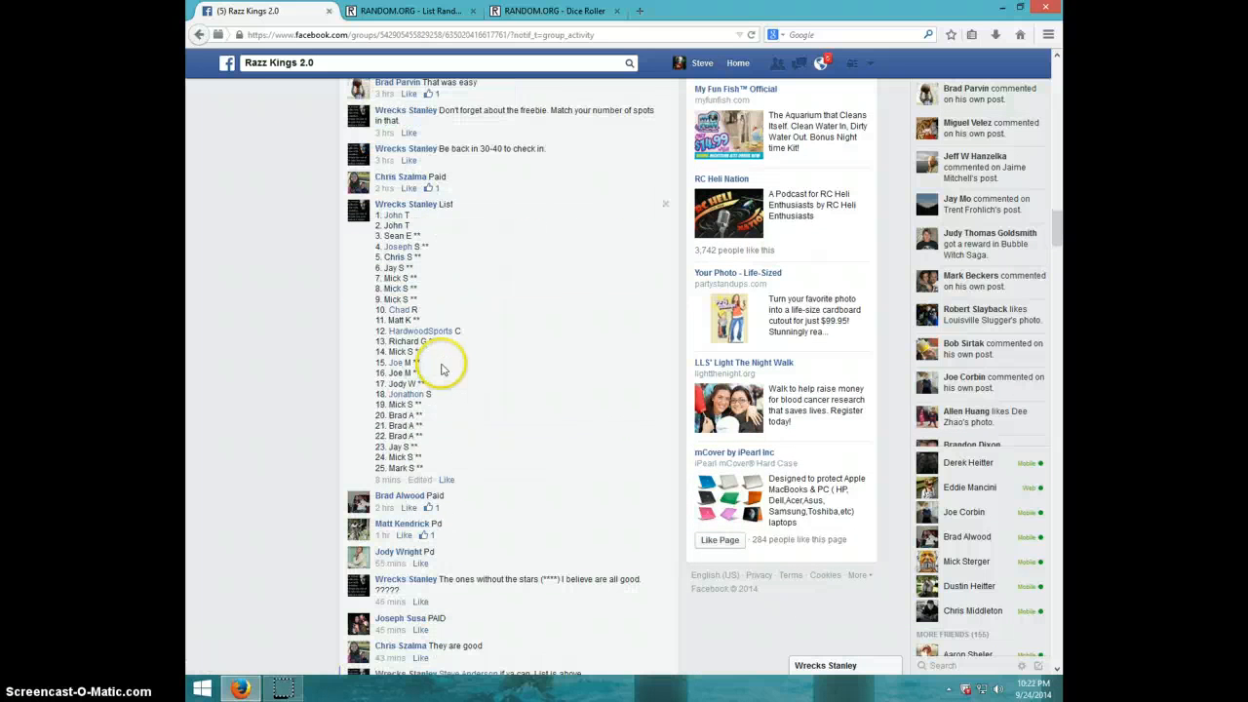
mouse_move(415, 456)
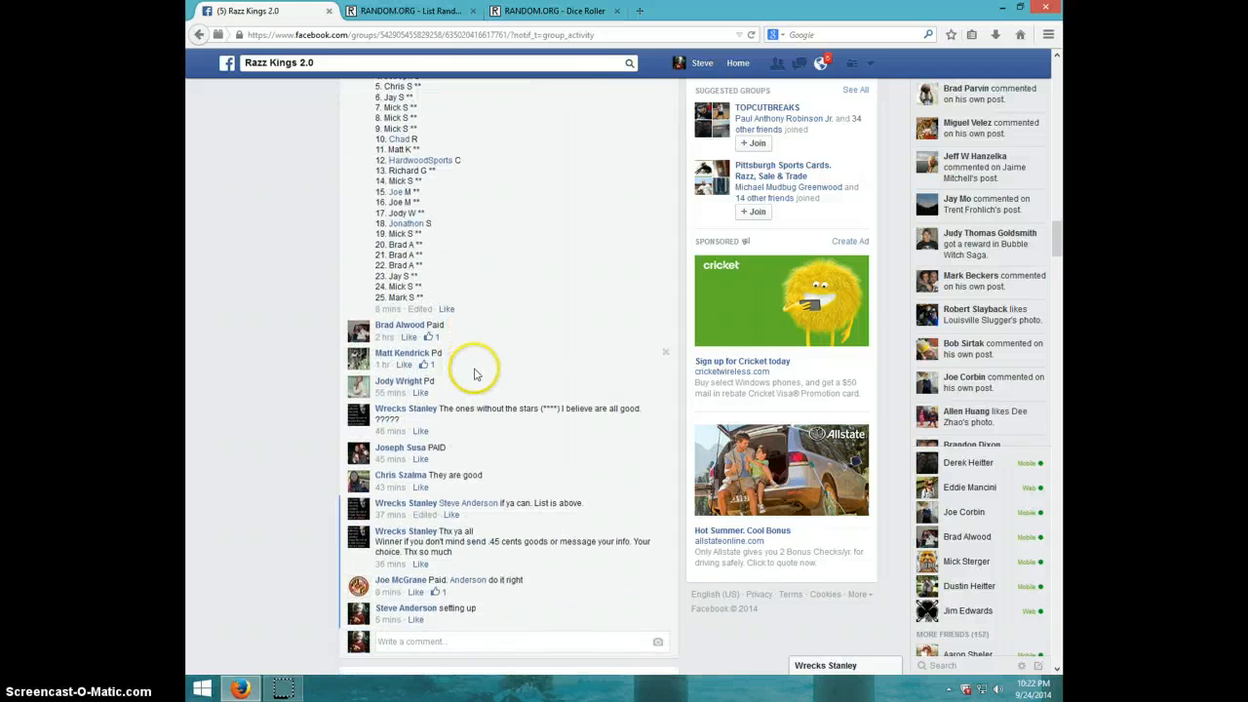
Step: Comment LIVE on the Michael Jordan auto post and show today's date and time
scroll("down", 3)
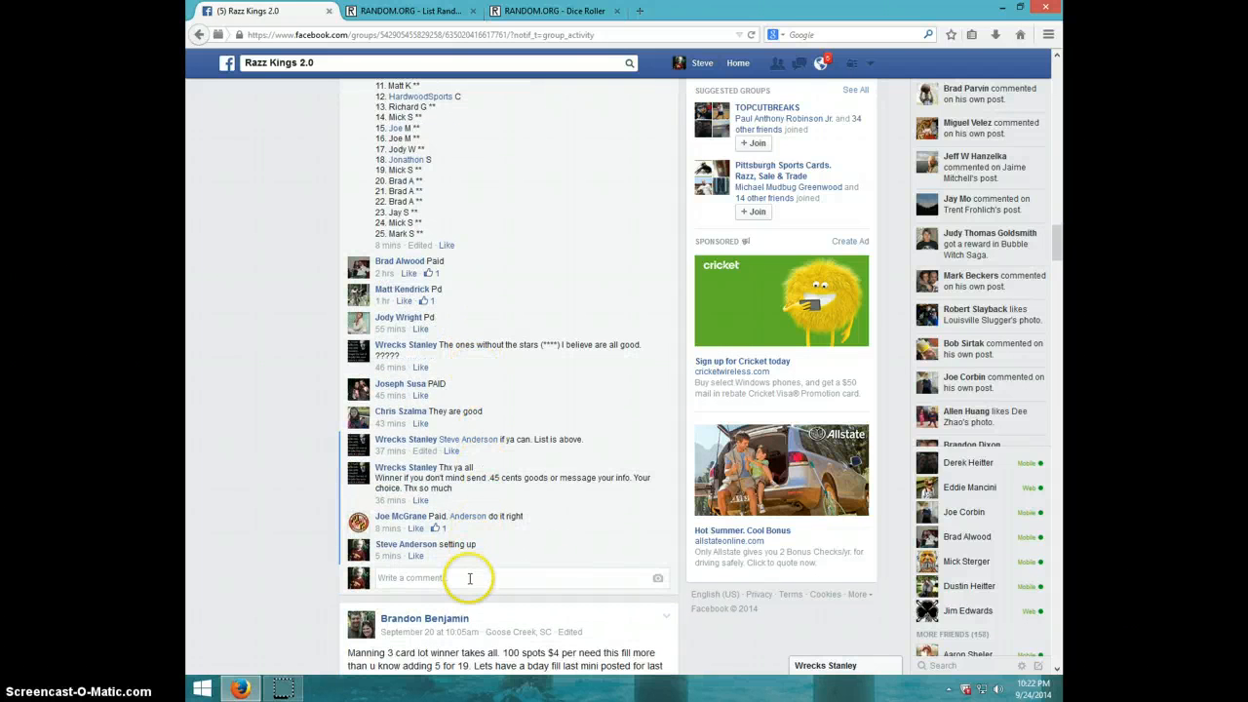
left_click(468, 577)
type("LIVE")
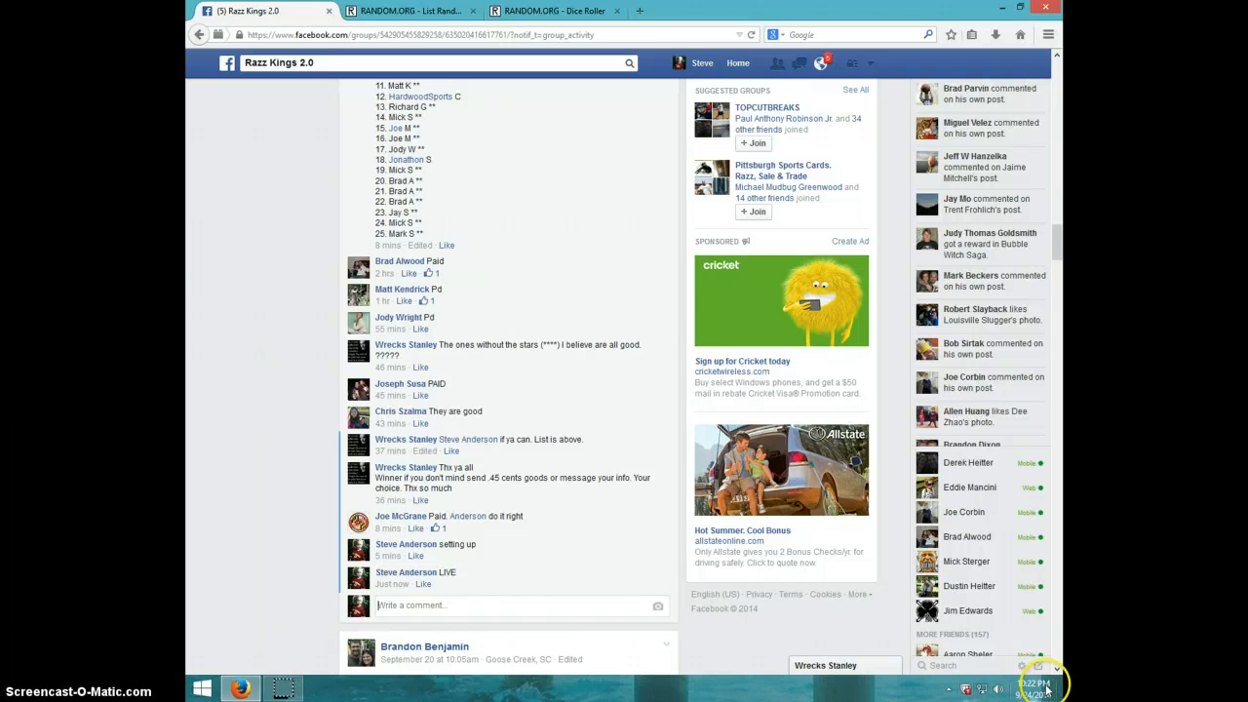
left_click(1033, 687)
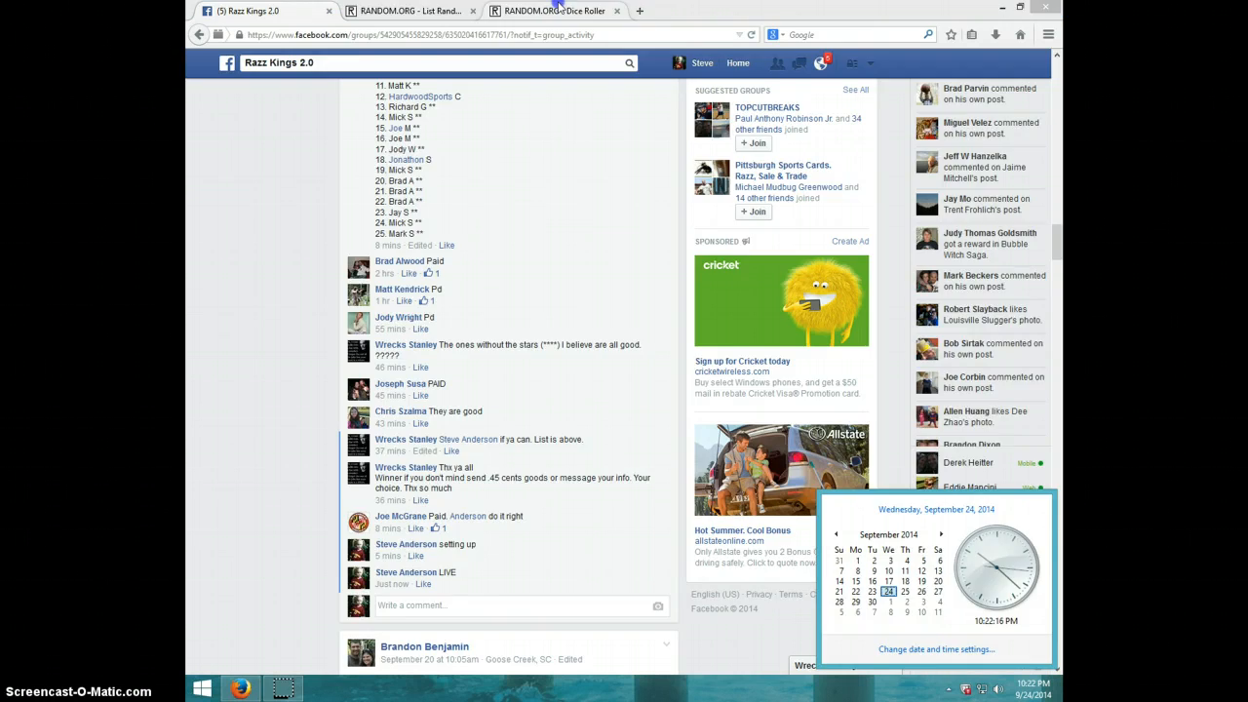
Step: Roll two dice on the Dice Roller, getting four and one, then go back to the List Randomizer
left_click(553, 11)
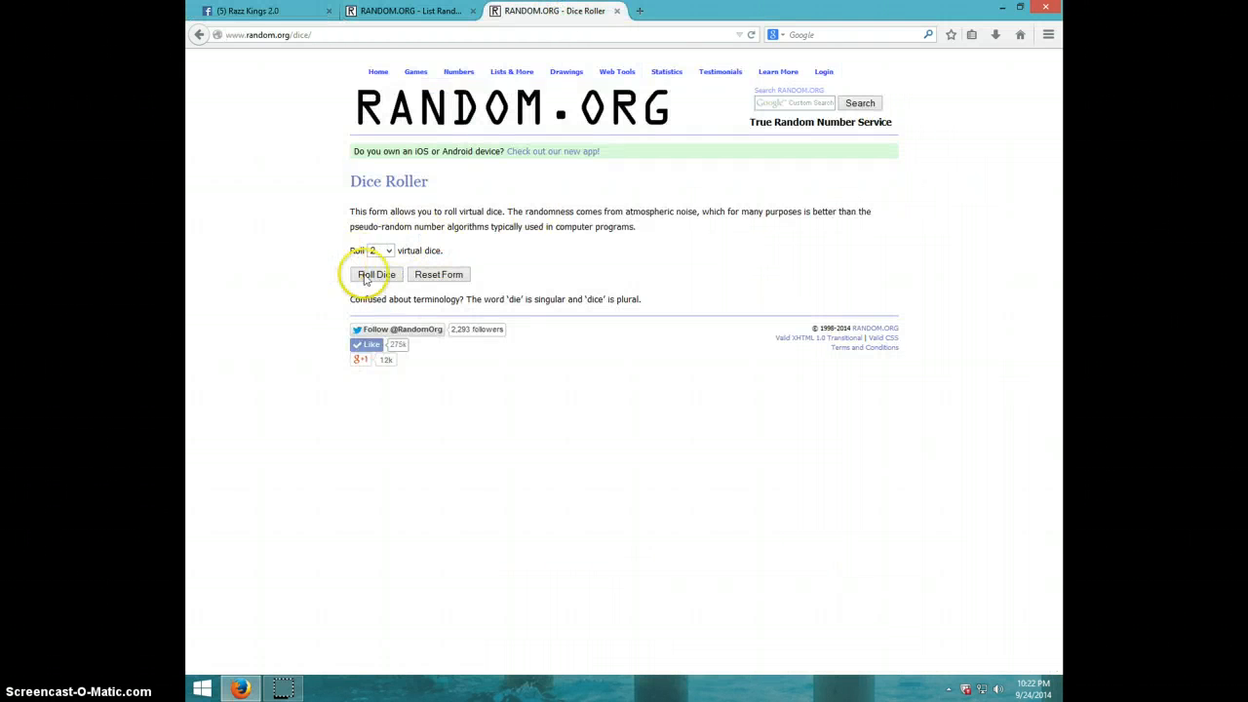
left_click(369, 274)
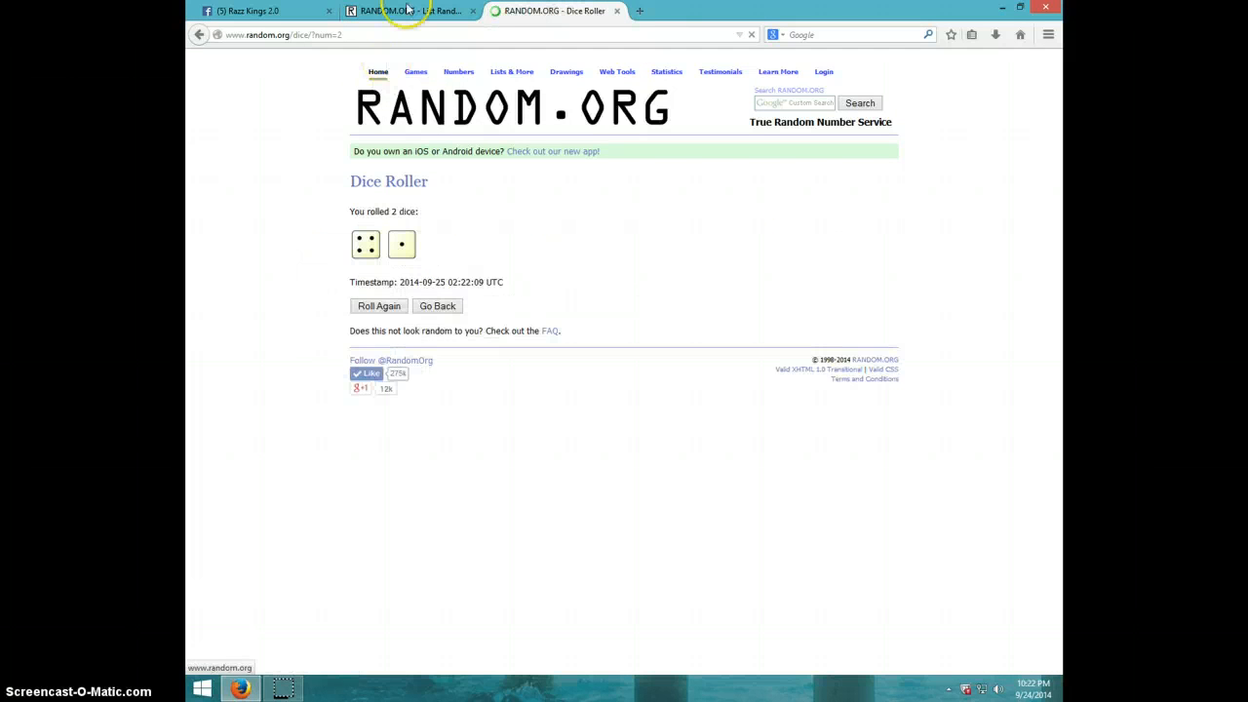
left_click(409, 11)
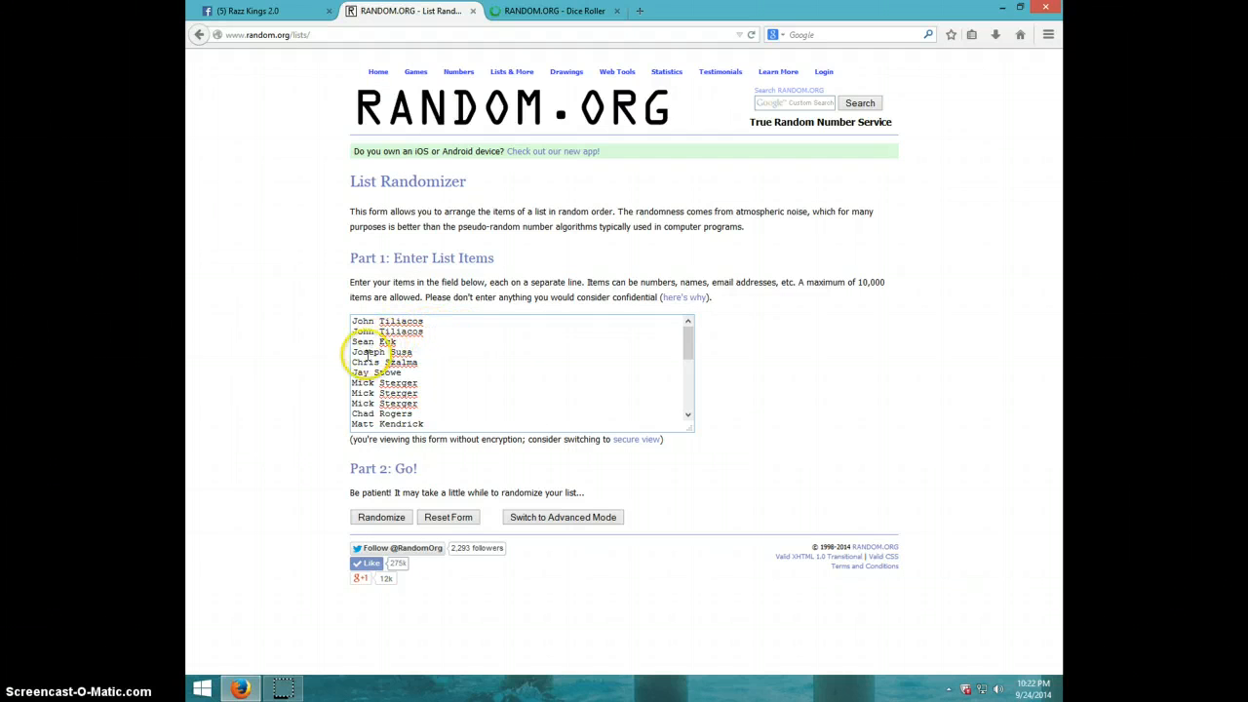
mouse_move(467, 360)
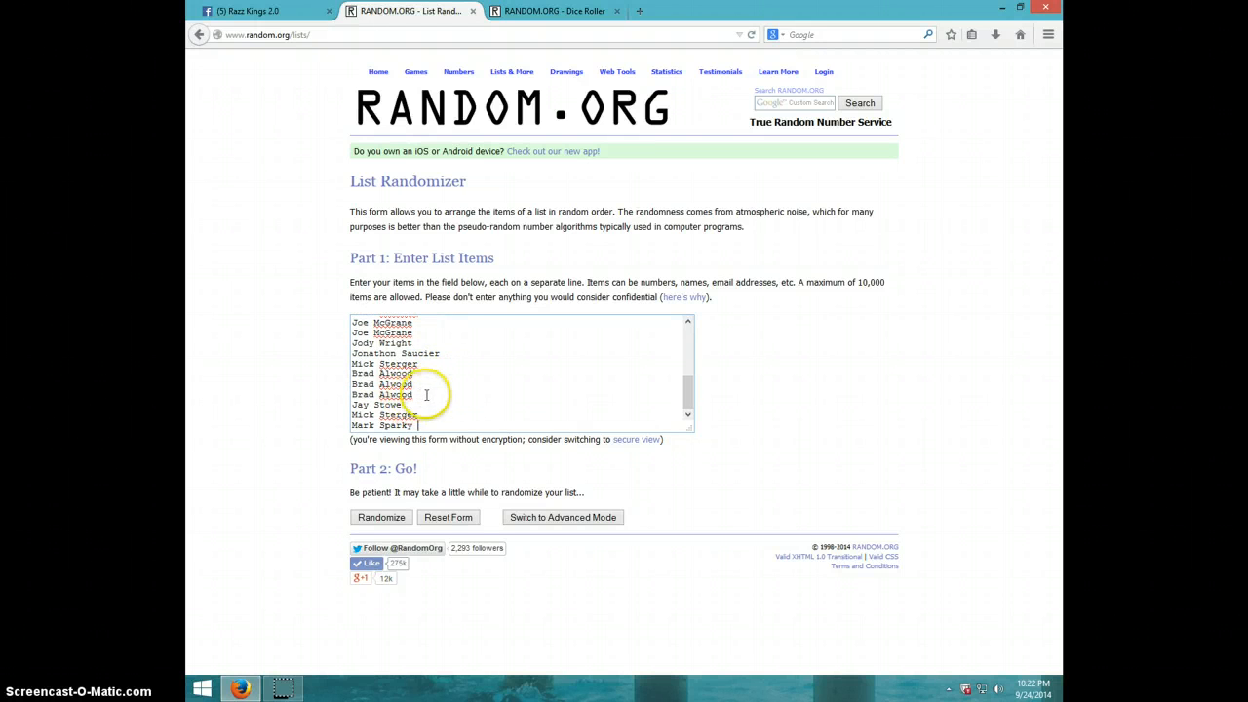
mouse_move(556, 400)
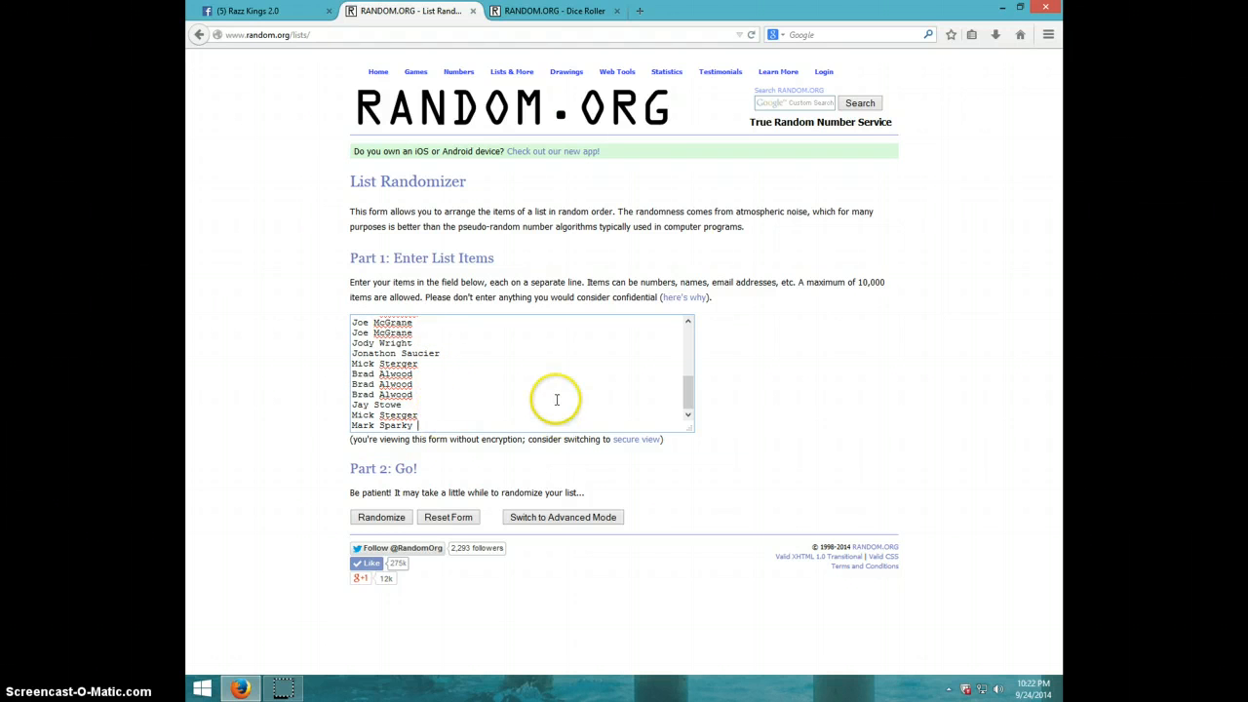
left_click(553, 11)
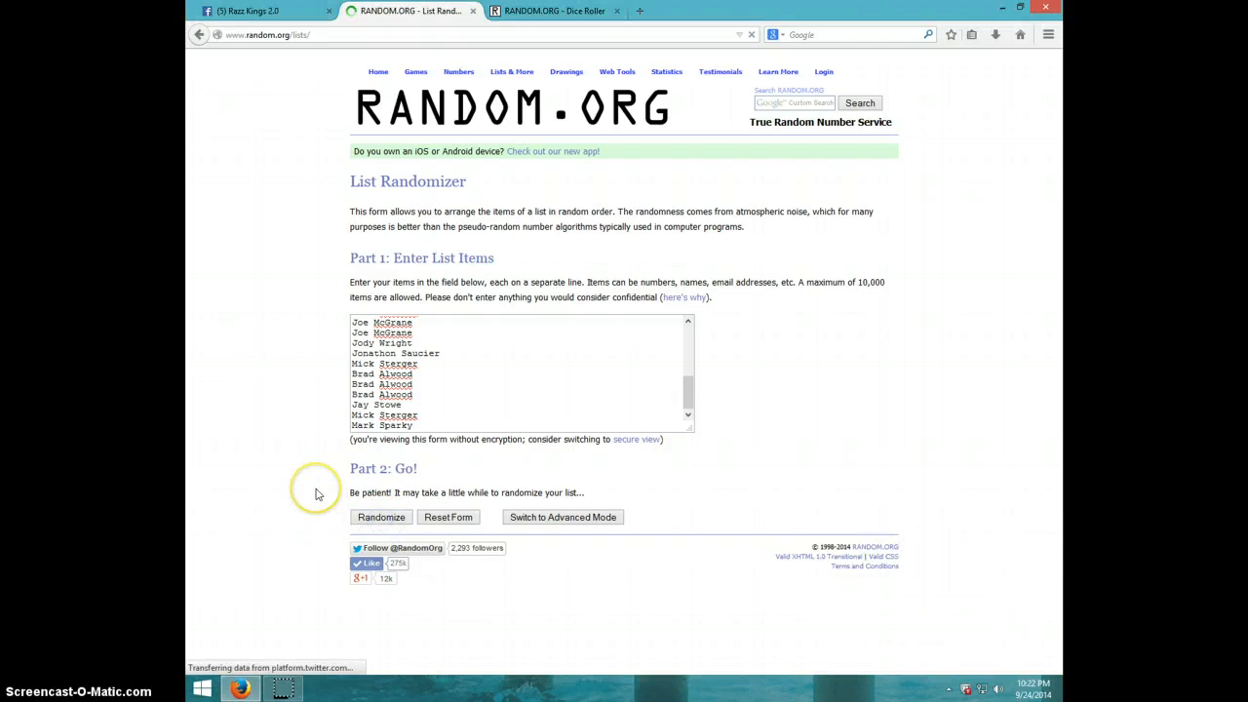
left_click(380, 517)
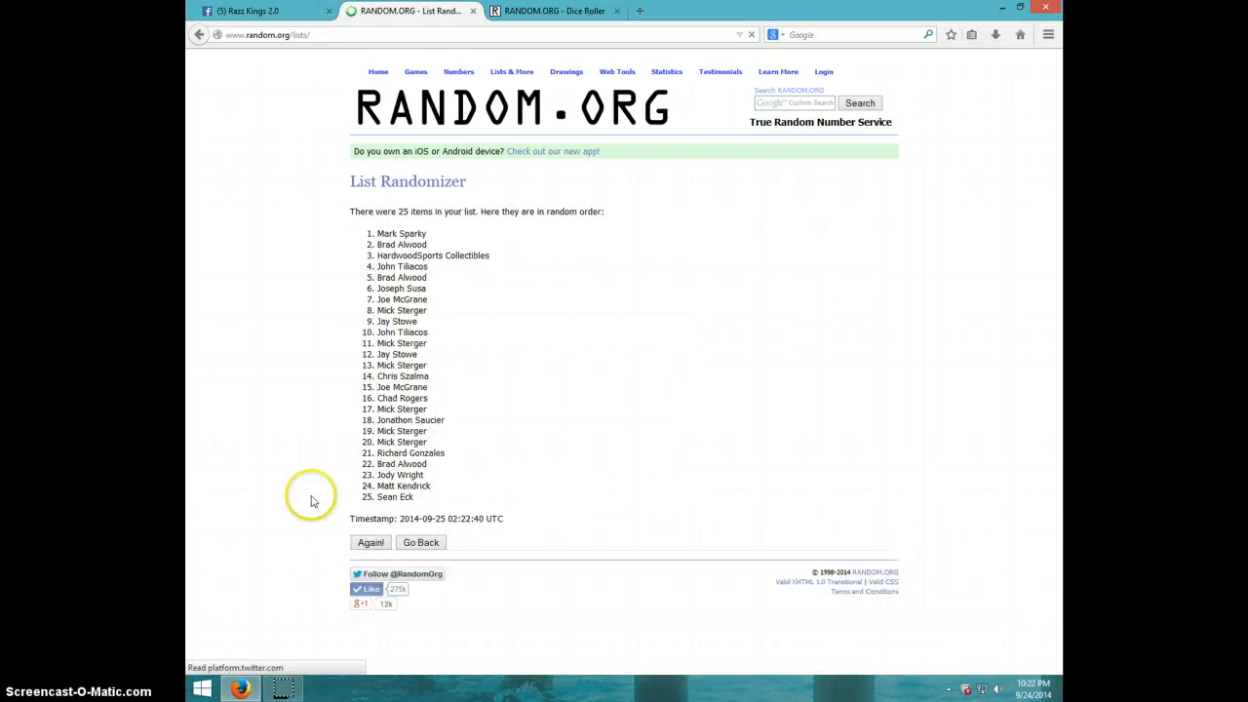
left_click(371, 542)
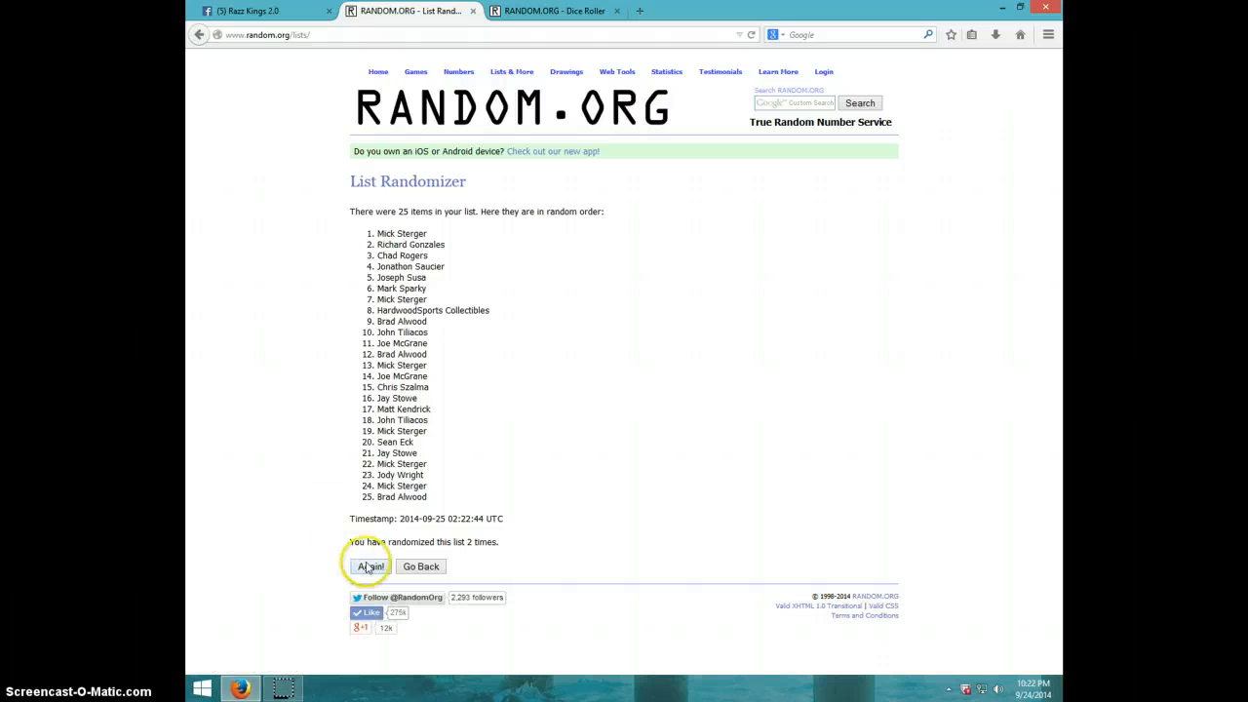
left_click(370, 566)
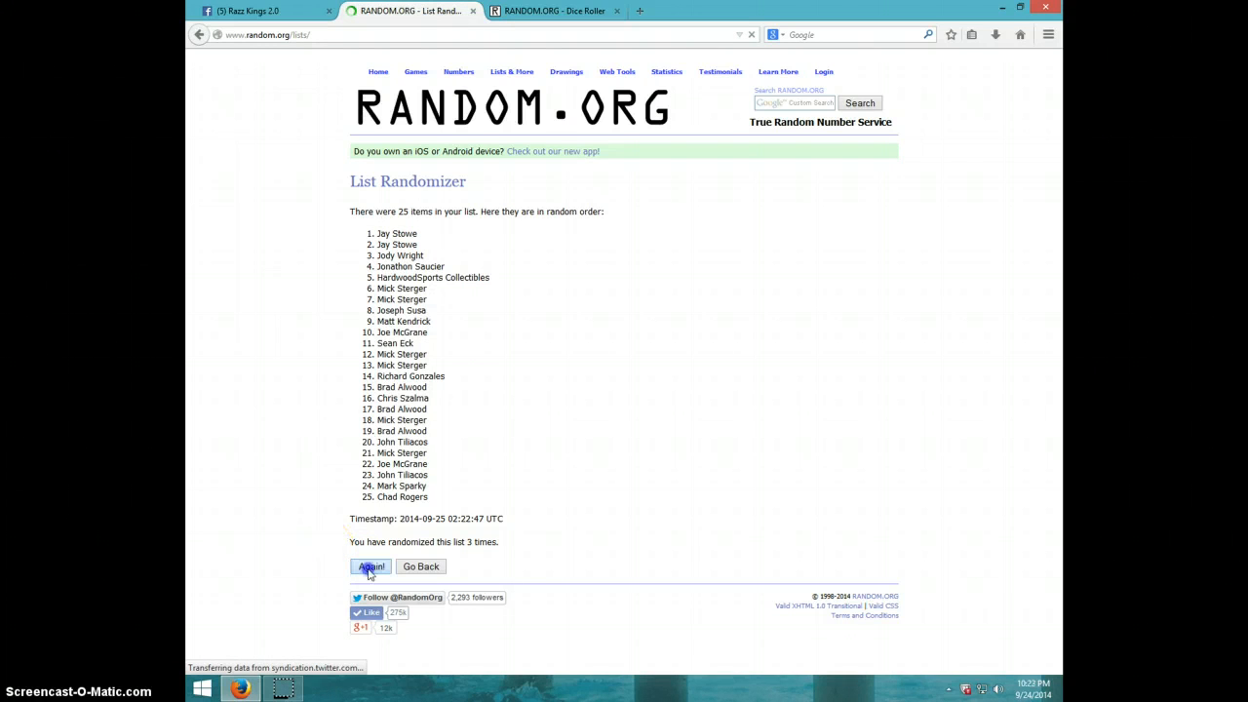
left_click(371, 567)
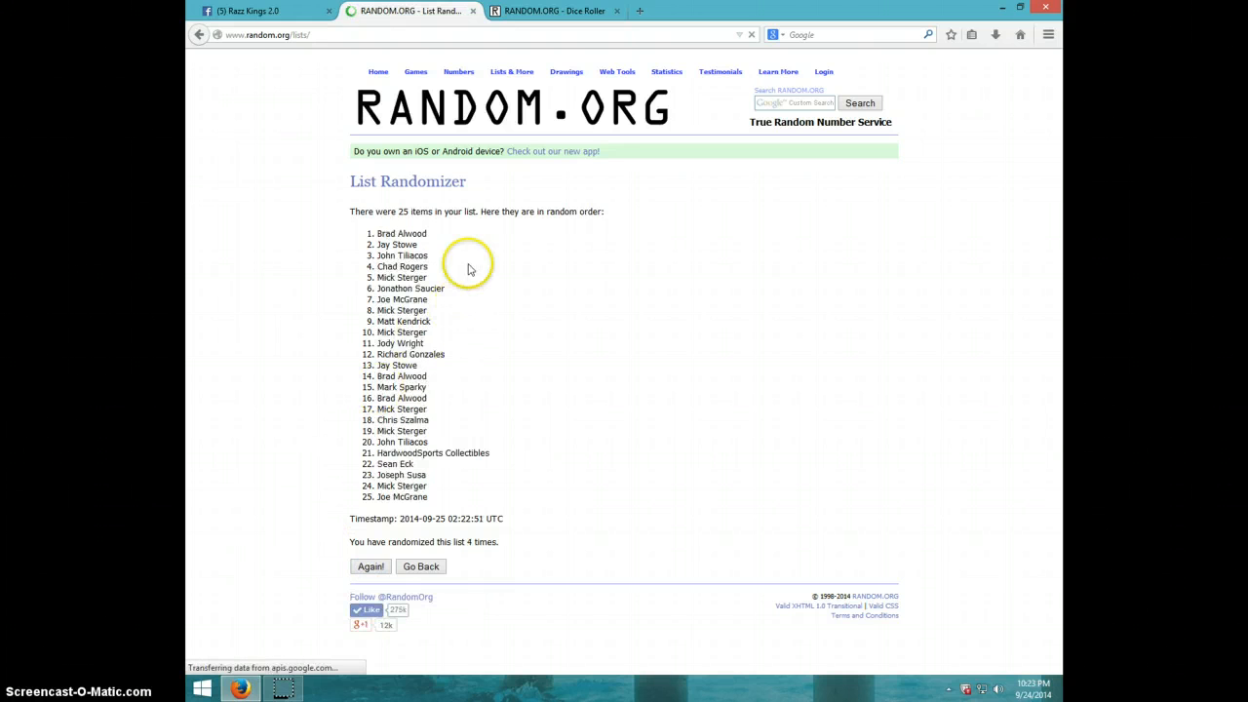
mouse_move(500, 548)
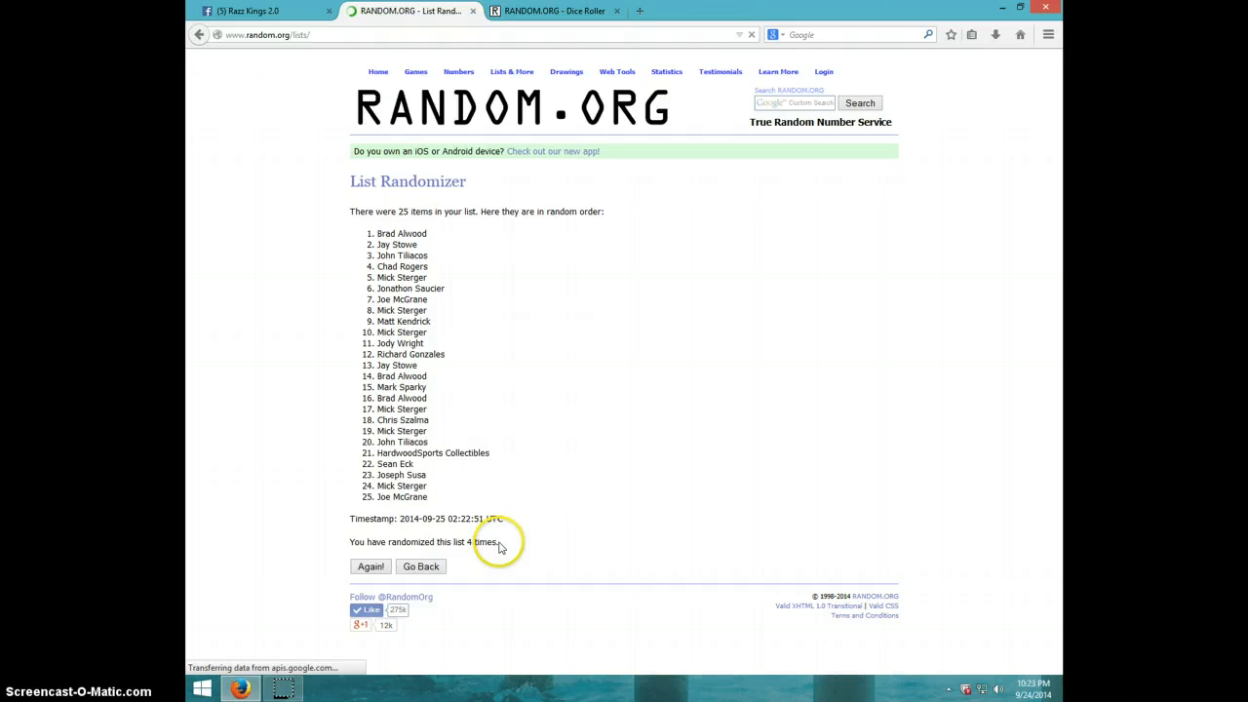
Step: Compare the shuffled list against the dice roll and the current date and time
left_click(553, 11)
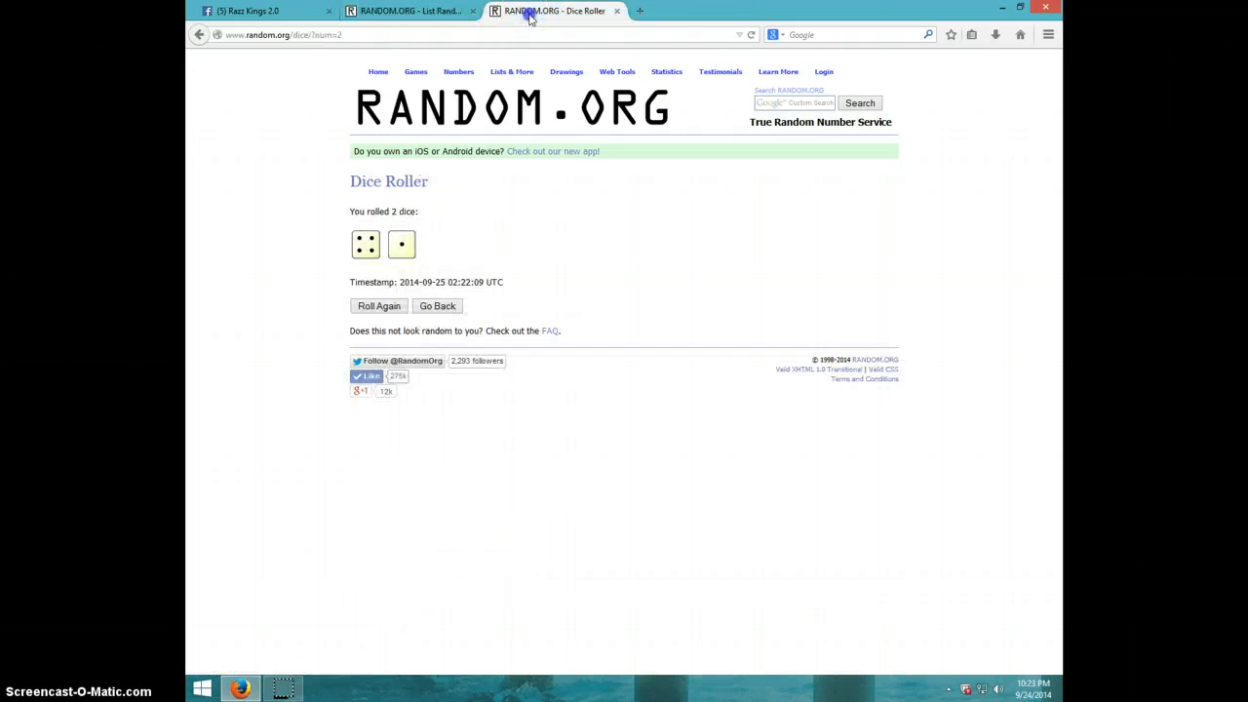
left_click(409, 11)
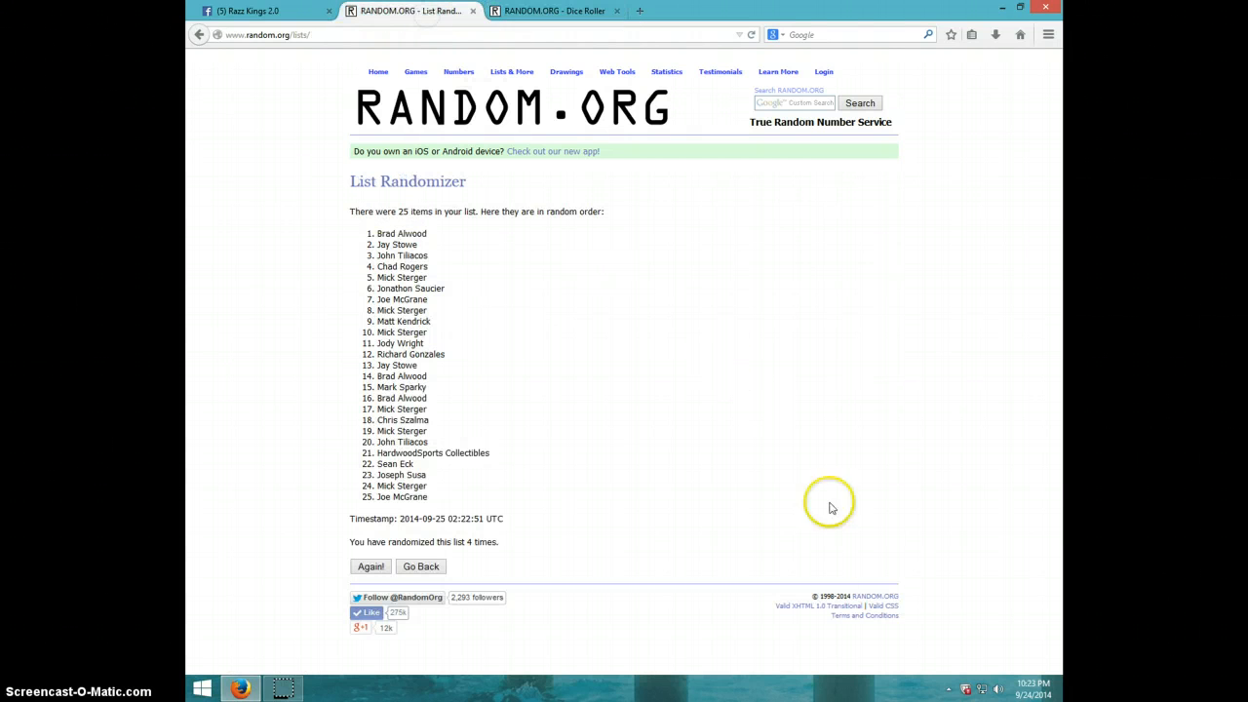
left_click(1006, 690)
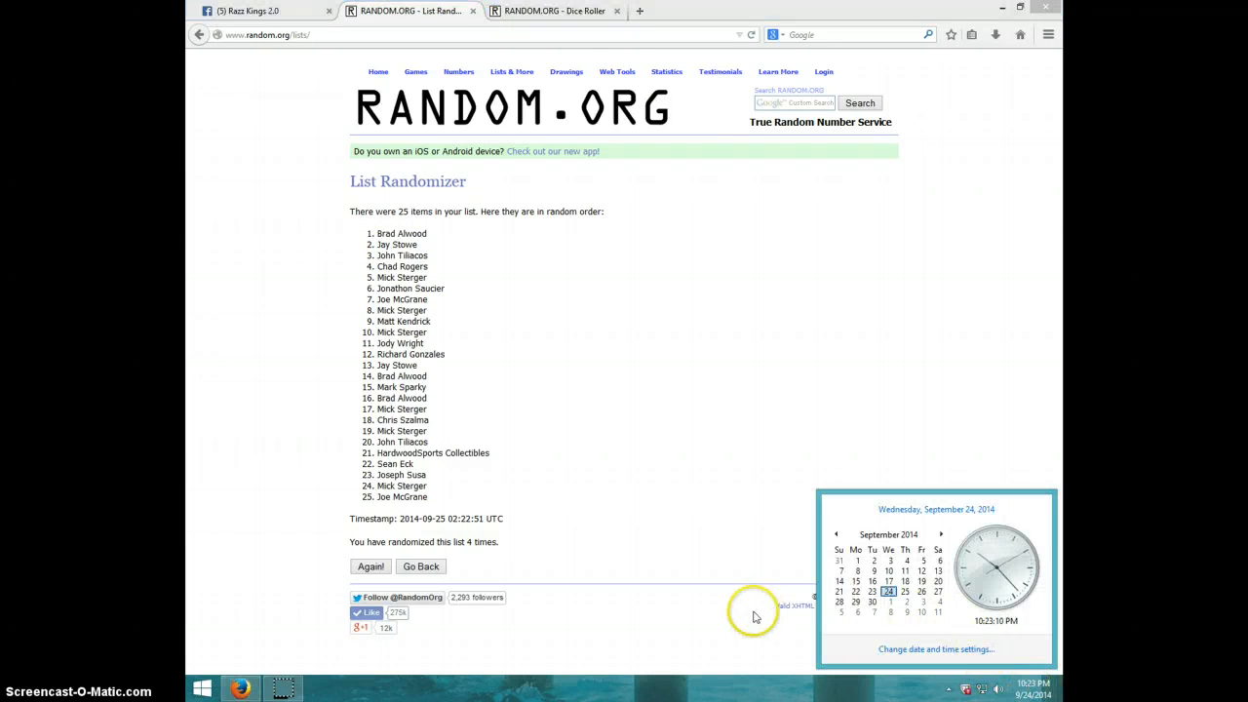
mouse_move(337, 573)
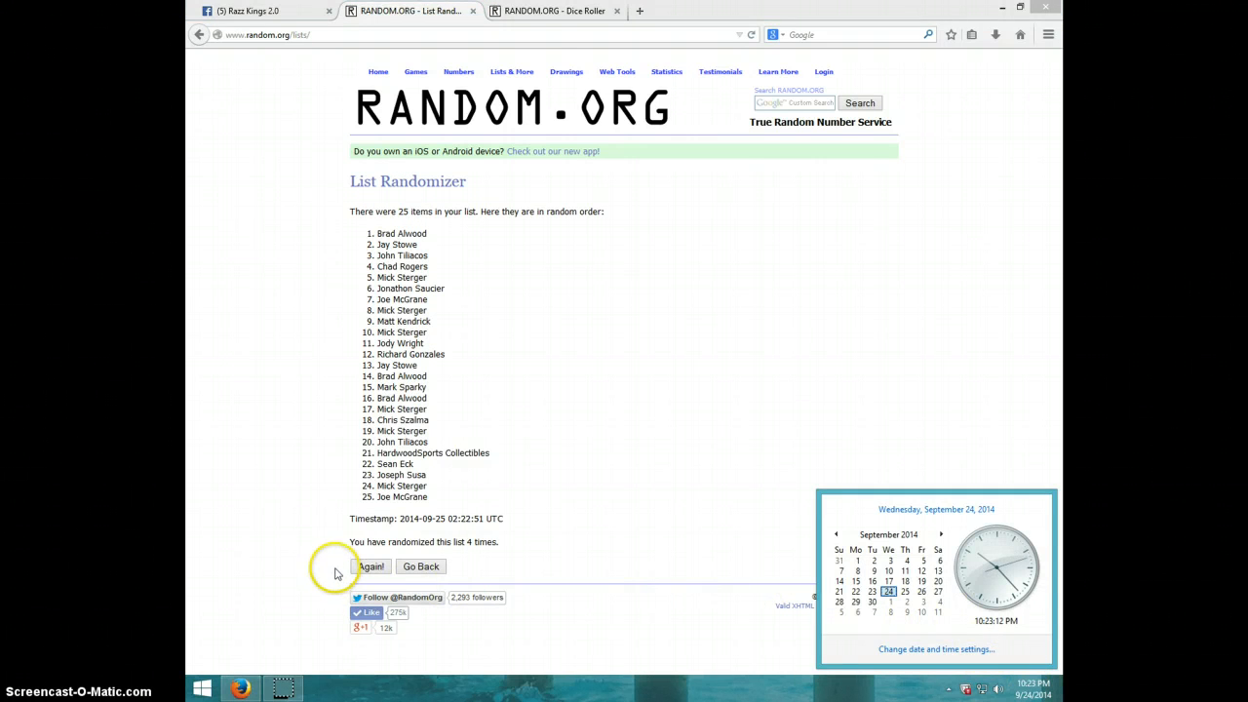
left_click(370, 566)
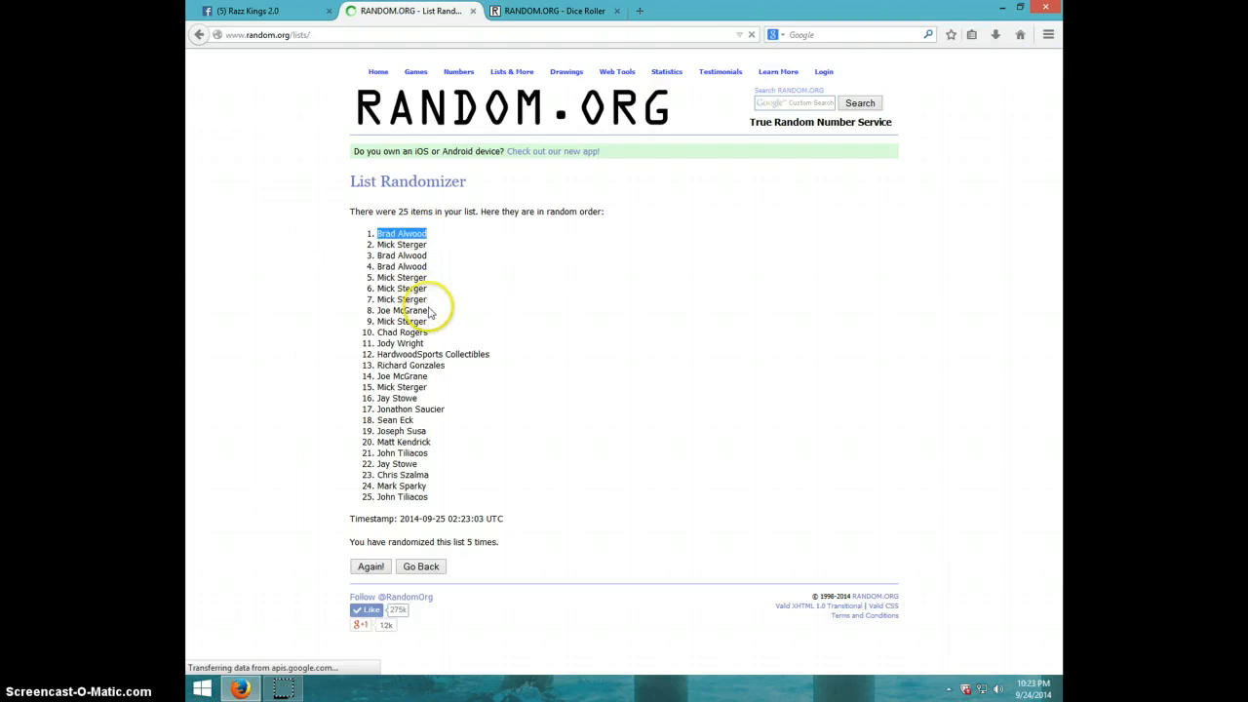
mouse_move(565, 472)
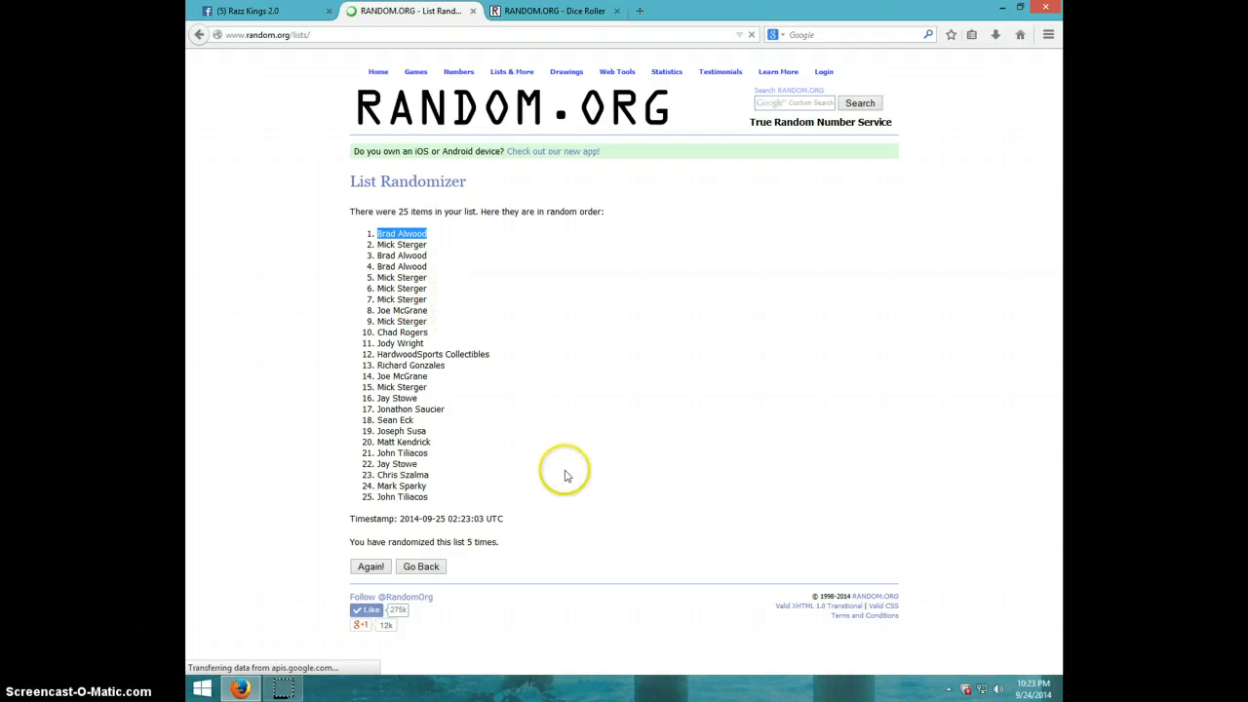
mouse_move(407, 264)
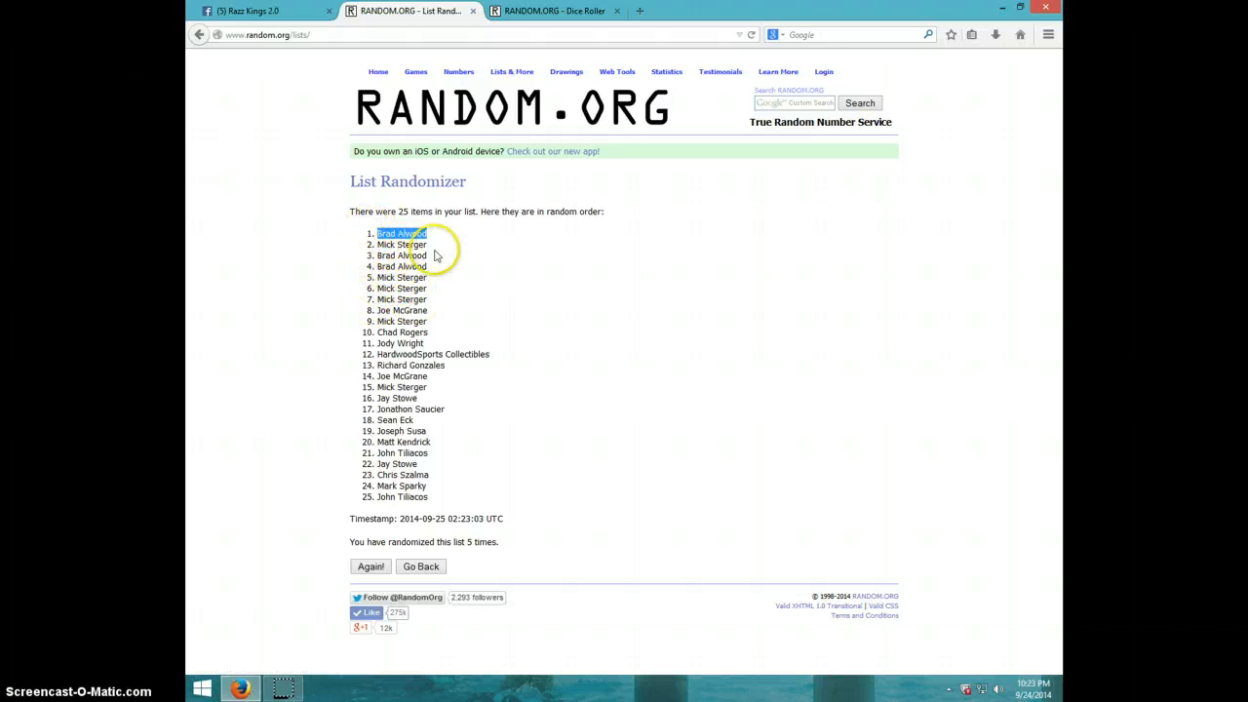
mouse_move(607, 299)
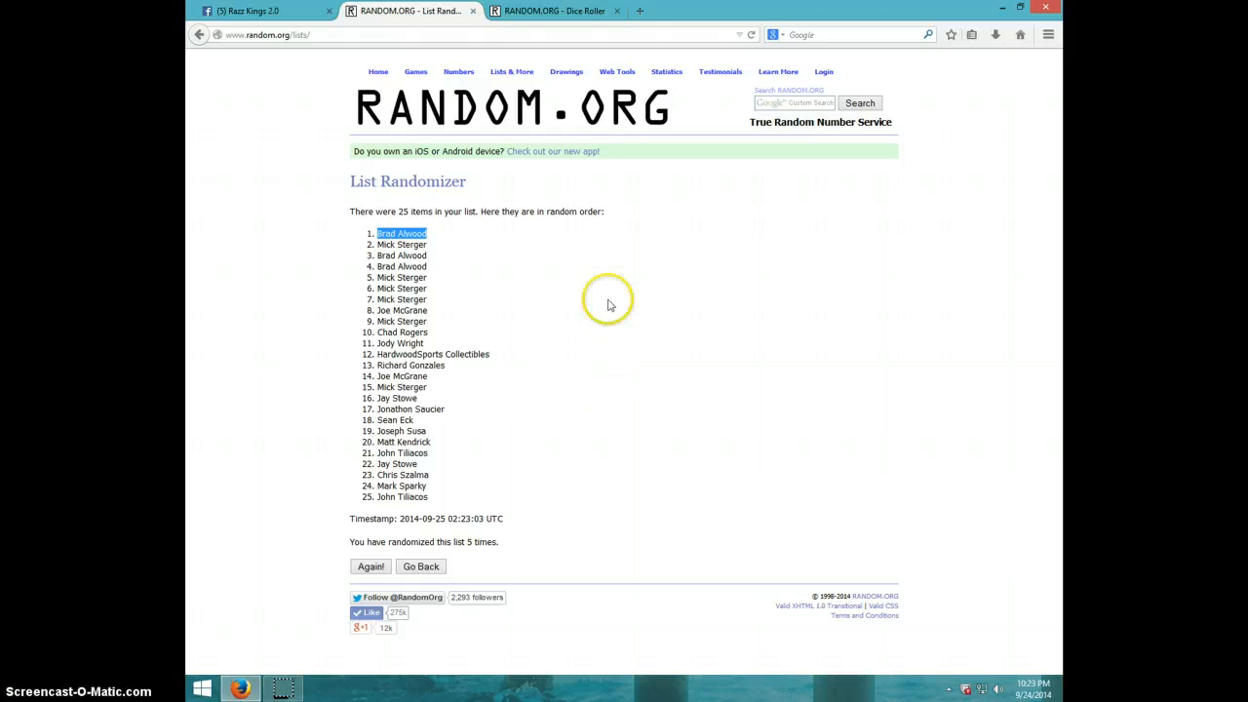
left_click(554, 11)
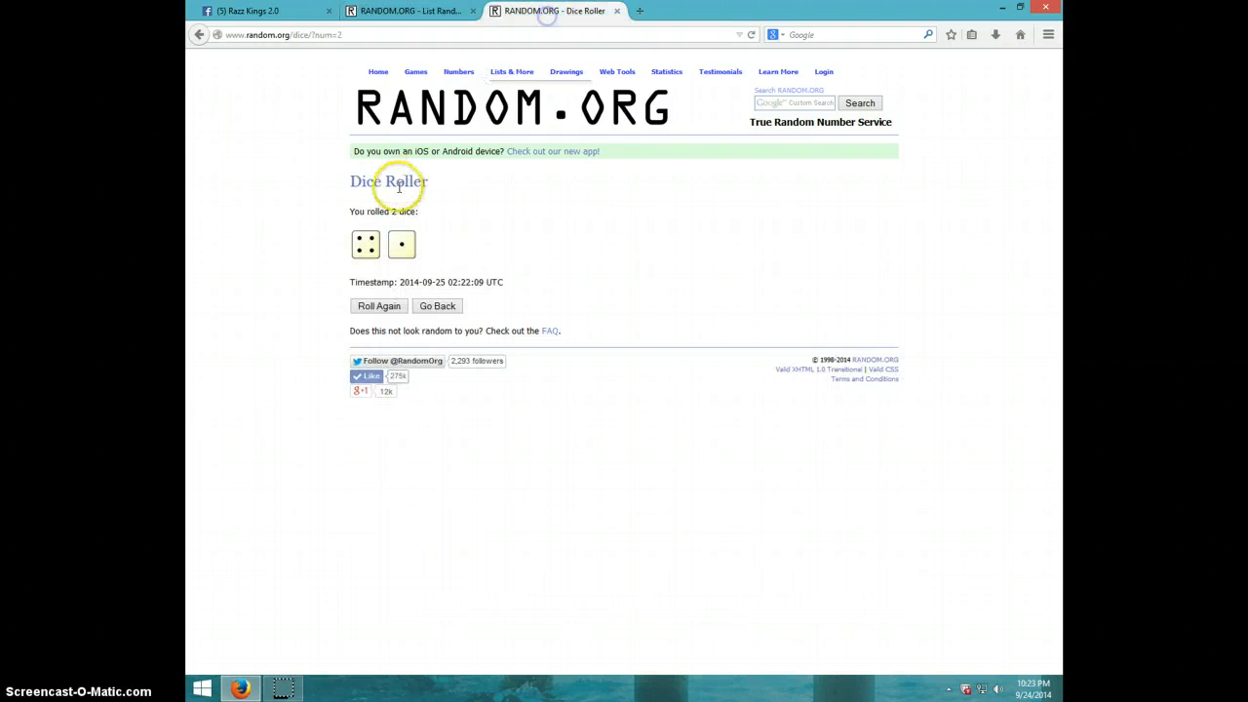
left_click(410, 10)
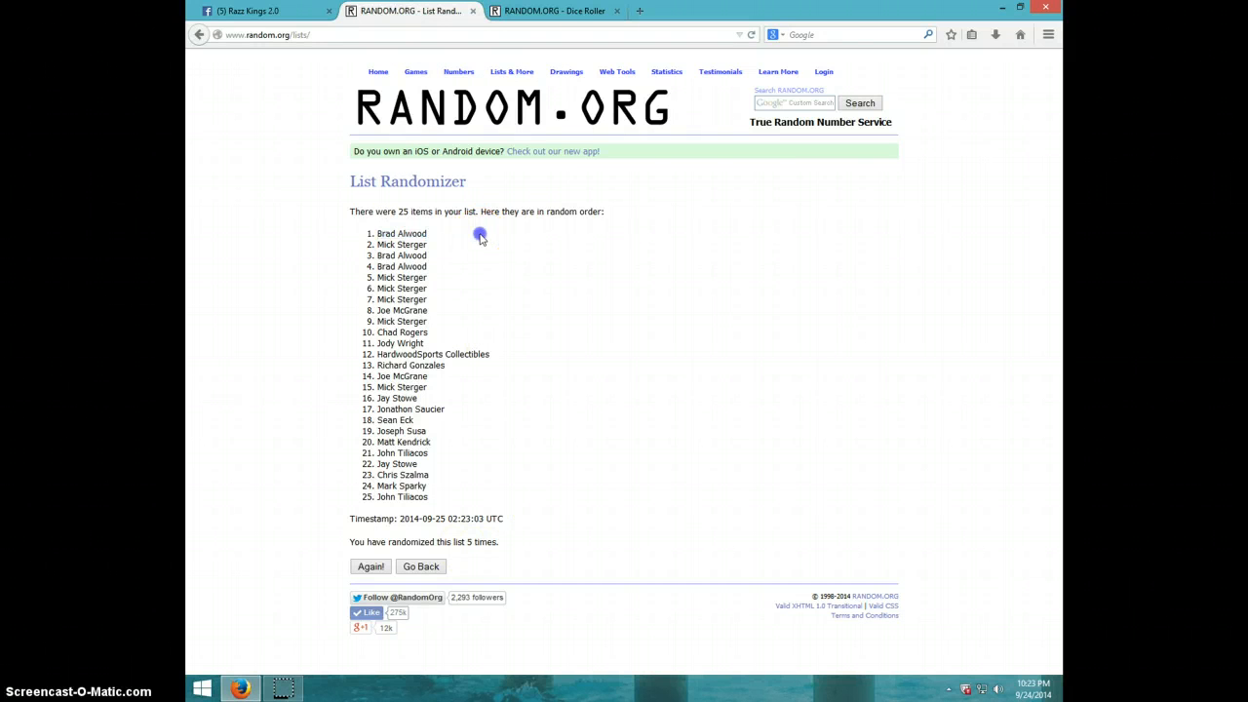
left_click(1032, 692)
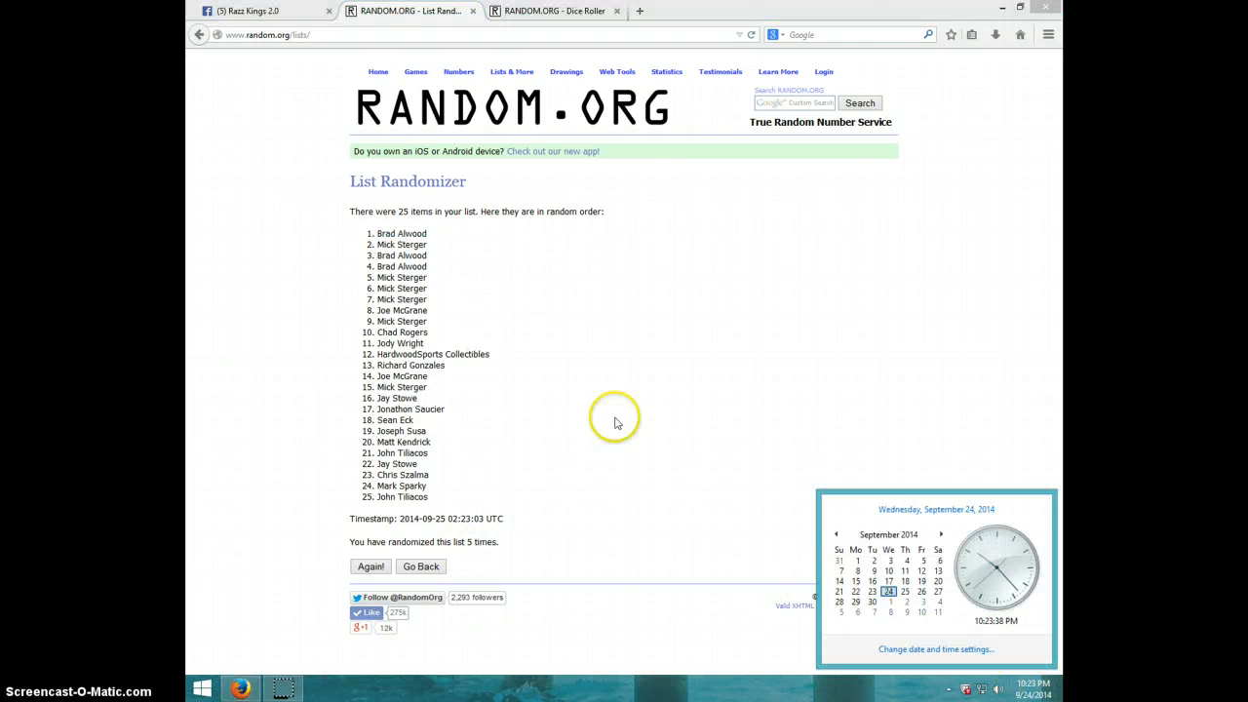
left_click(252, 10)
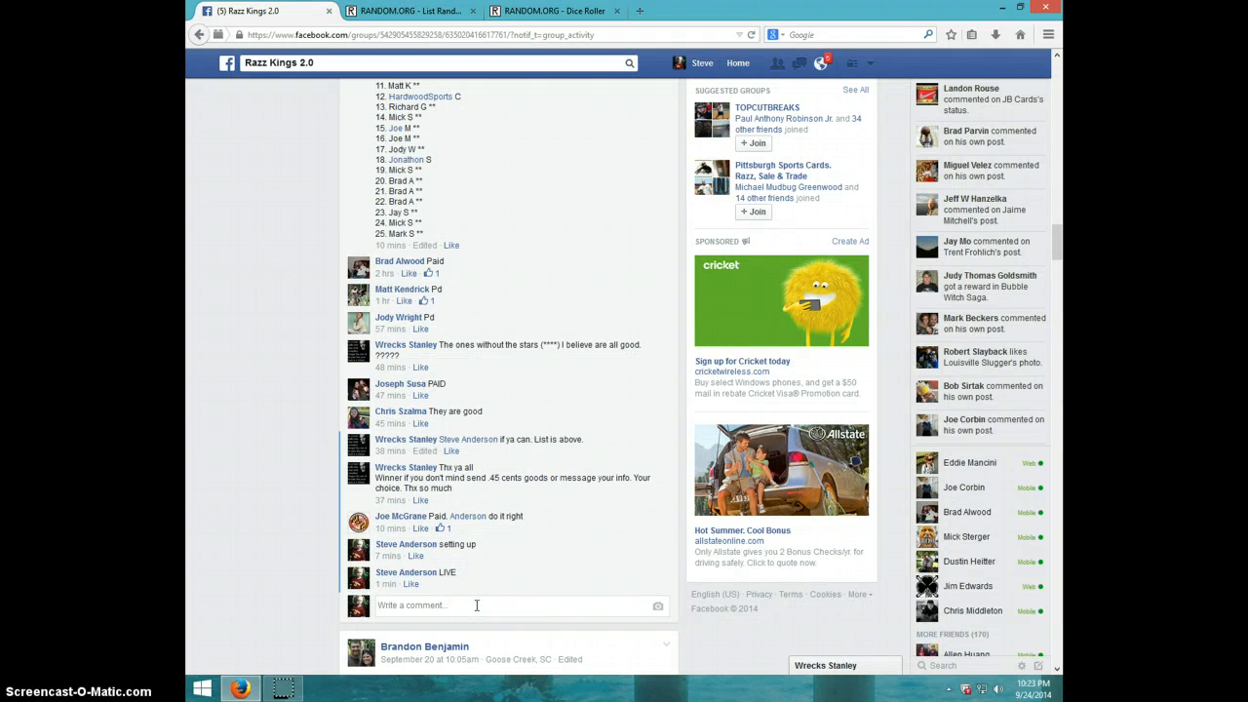
Step: Comment DONE on the razz post and show the current date and time
type("DON")
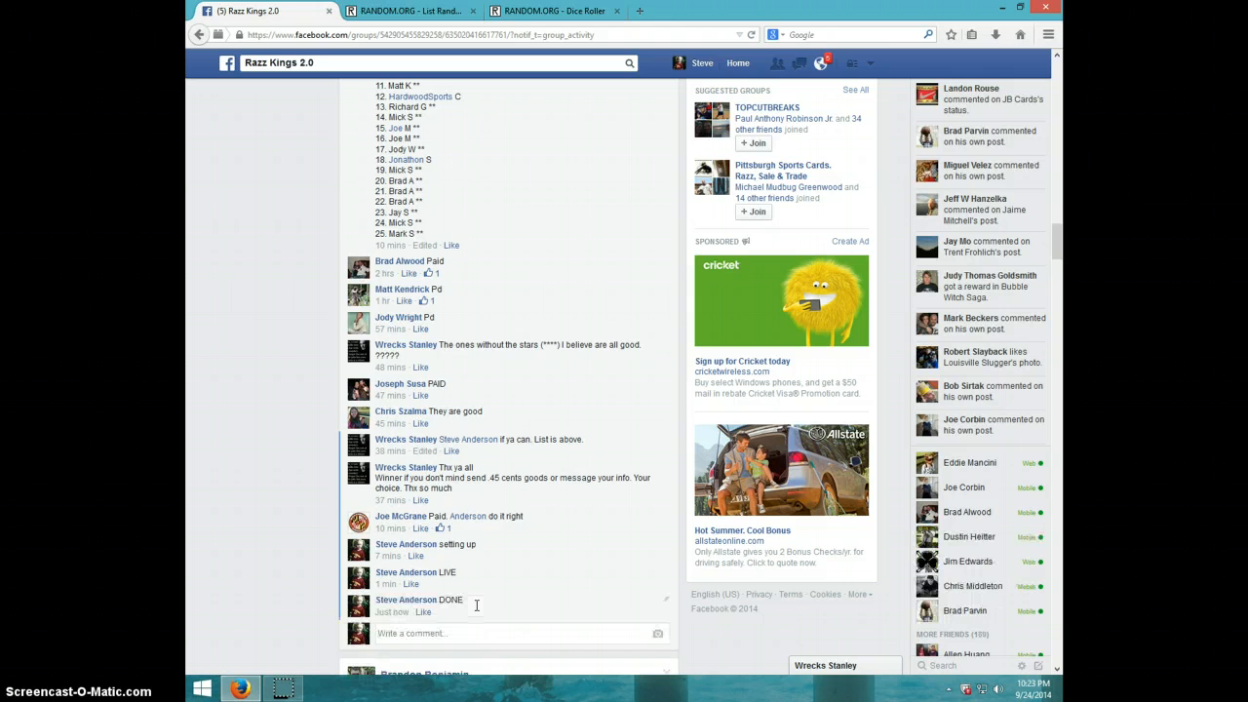
left_click(1017, 685)
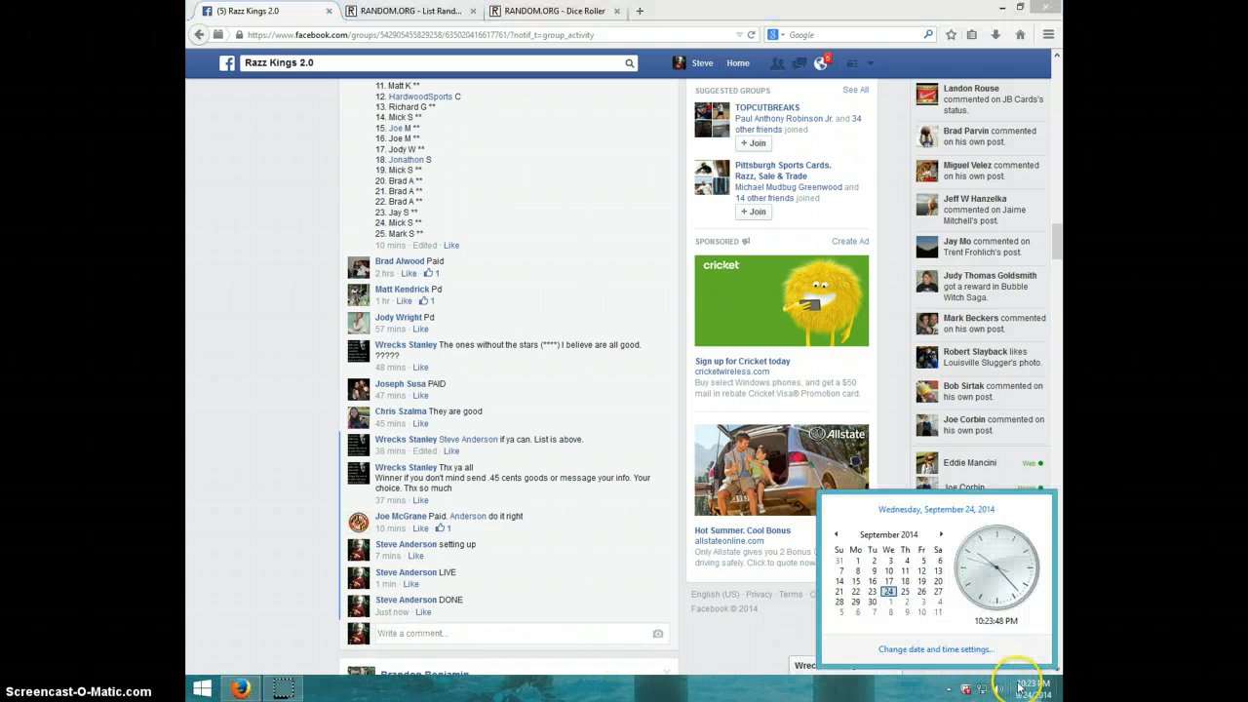